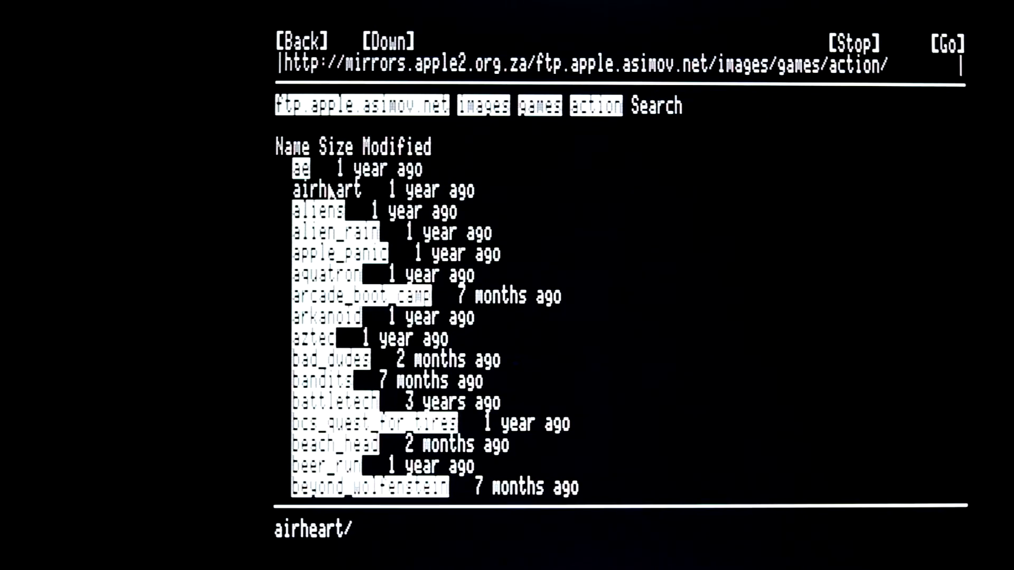
Step: Select the airheart link in the action games listing to reach its disk image
click(327, 191)
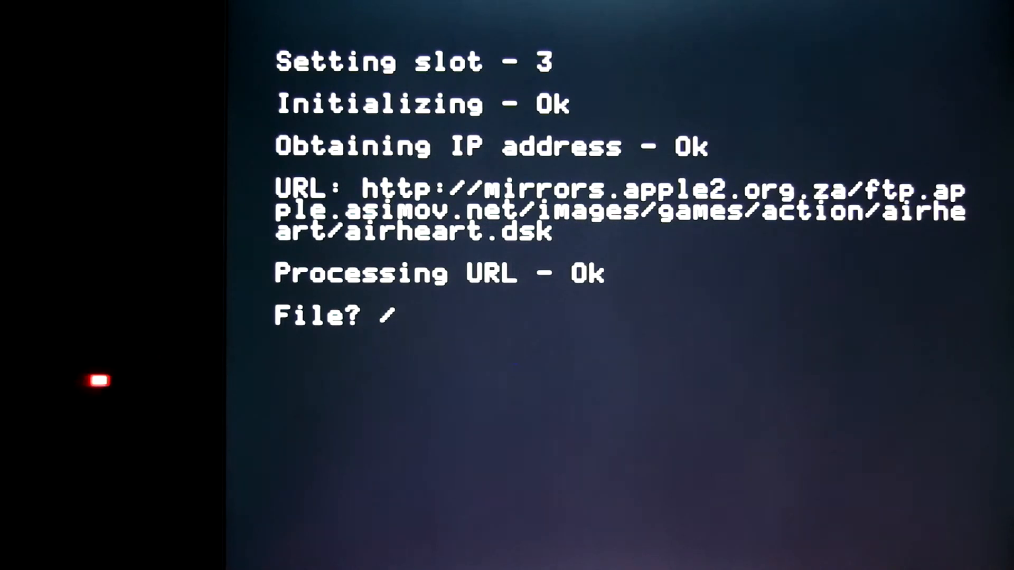
text(PRODOS.2.4.1)
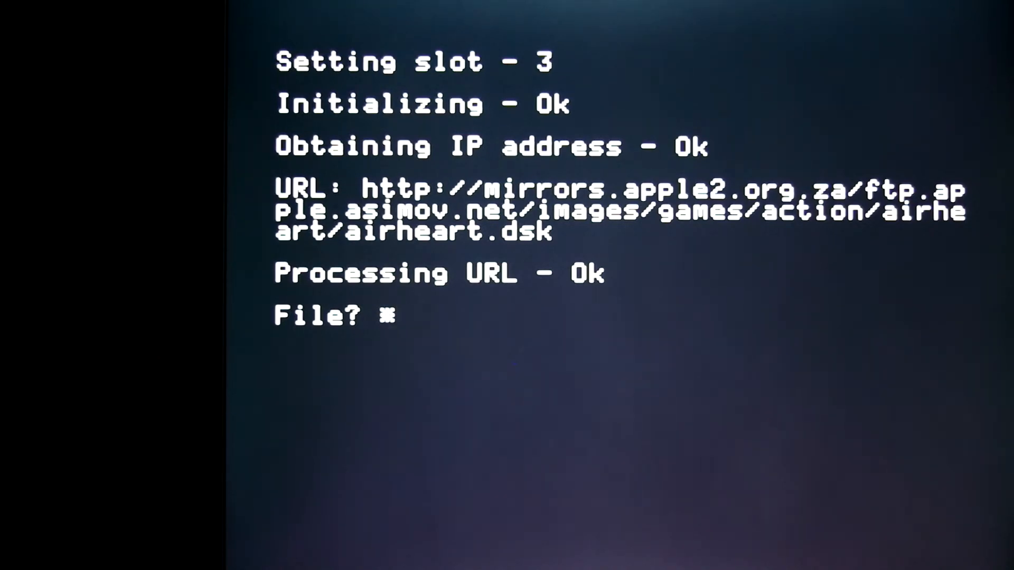
text(!)
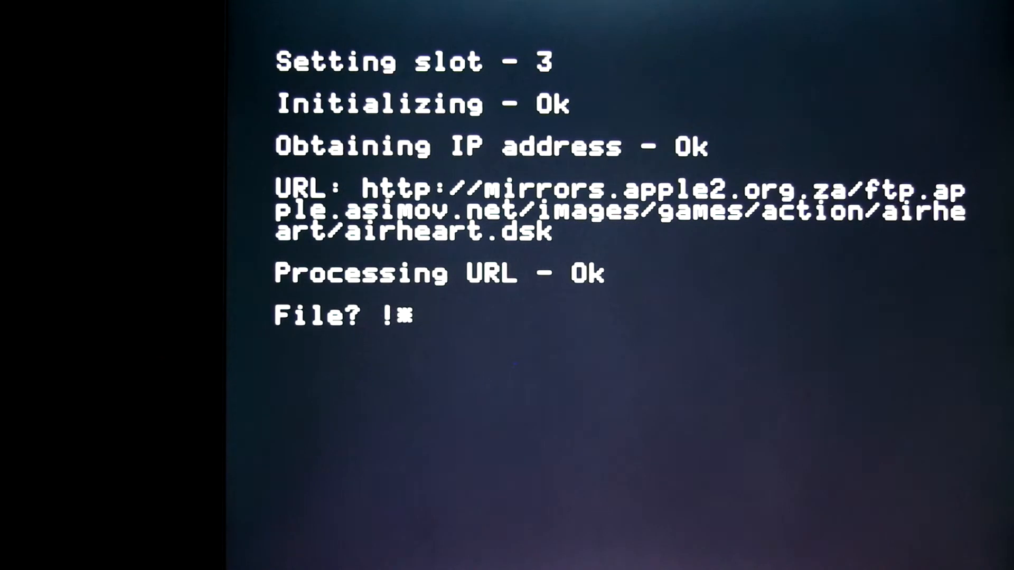